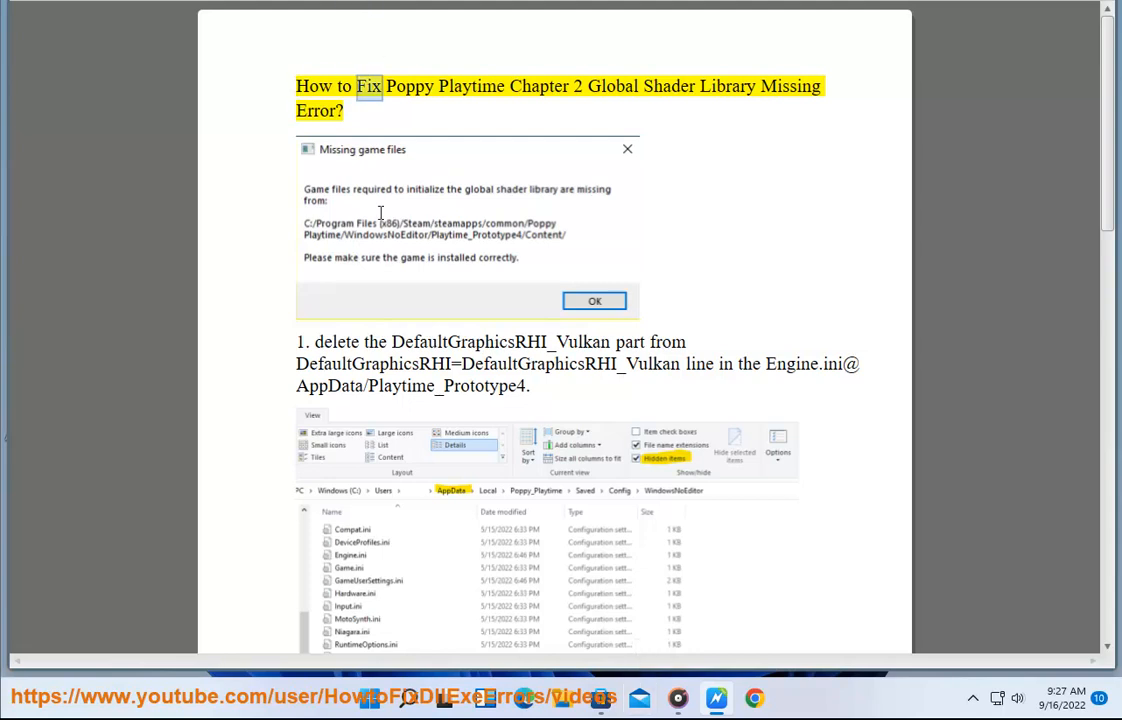
Enter the C:\Users\(yourname)\AppData path and select the 'yourname' placeholder for editing.
double_click(727, 86)
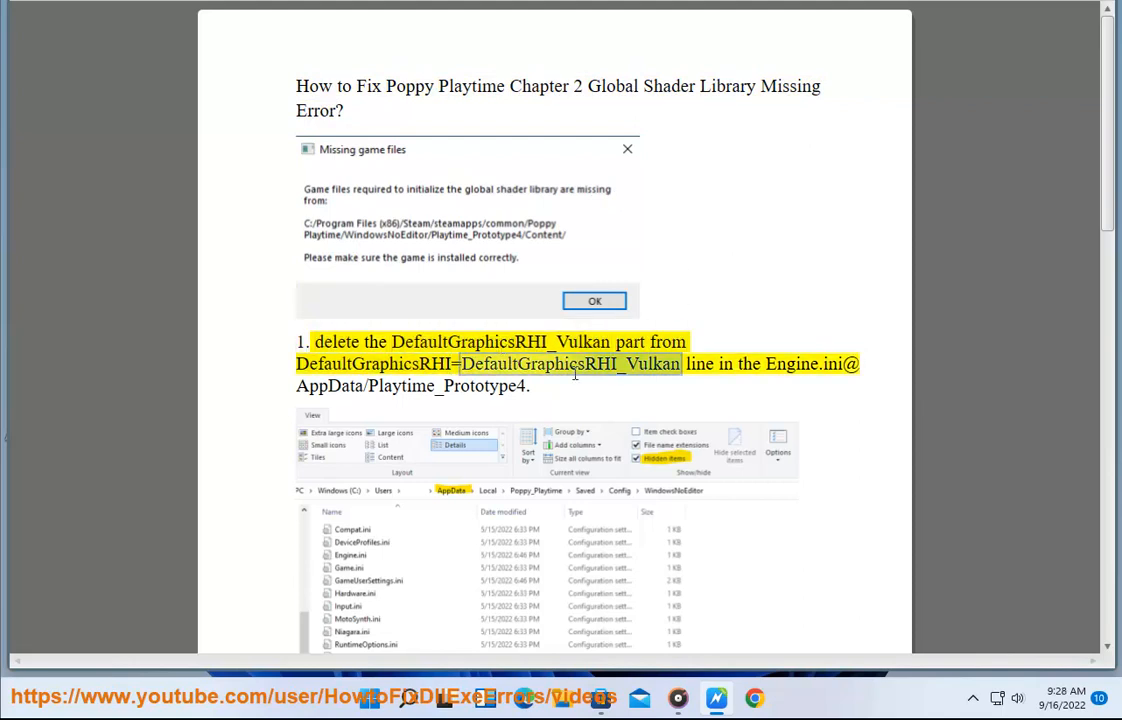
scroll(down, 3)
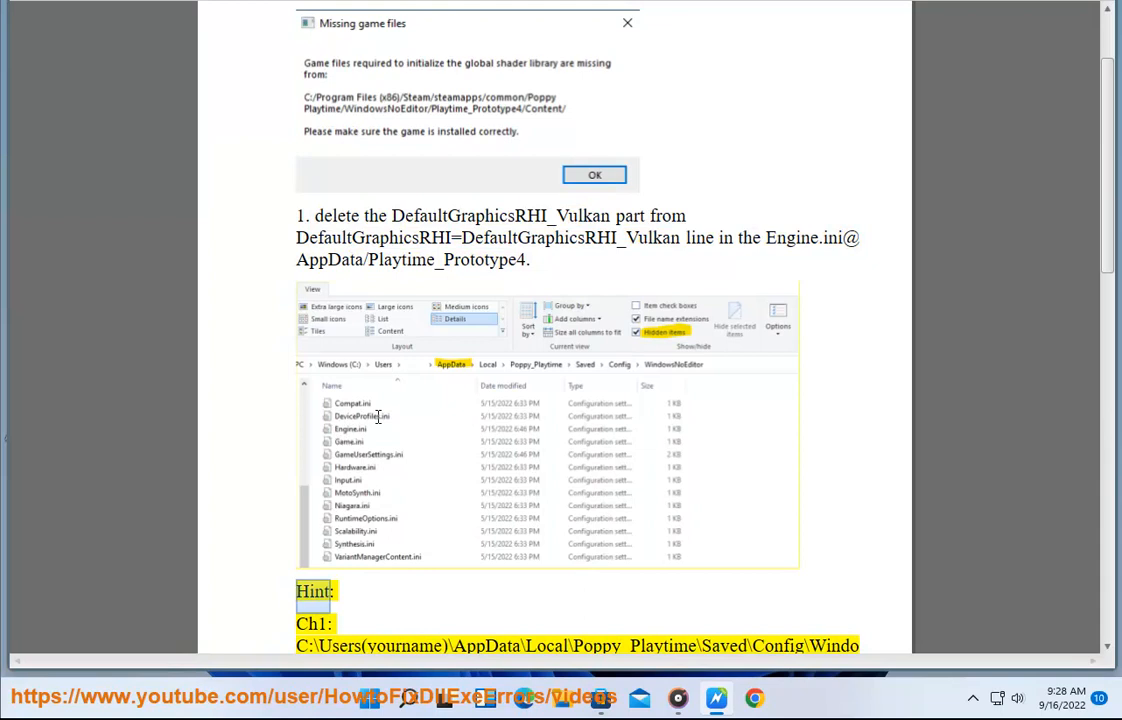
scroll(down, 3)
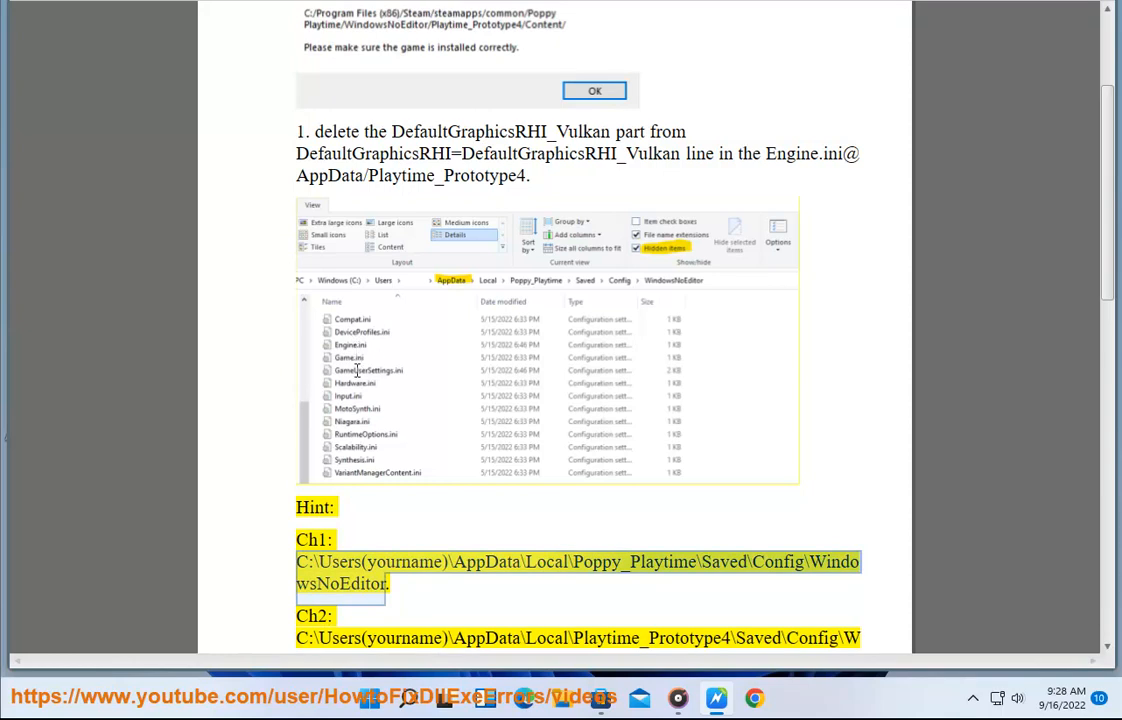
scroll(down, 3)
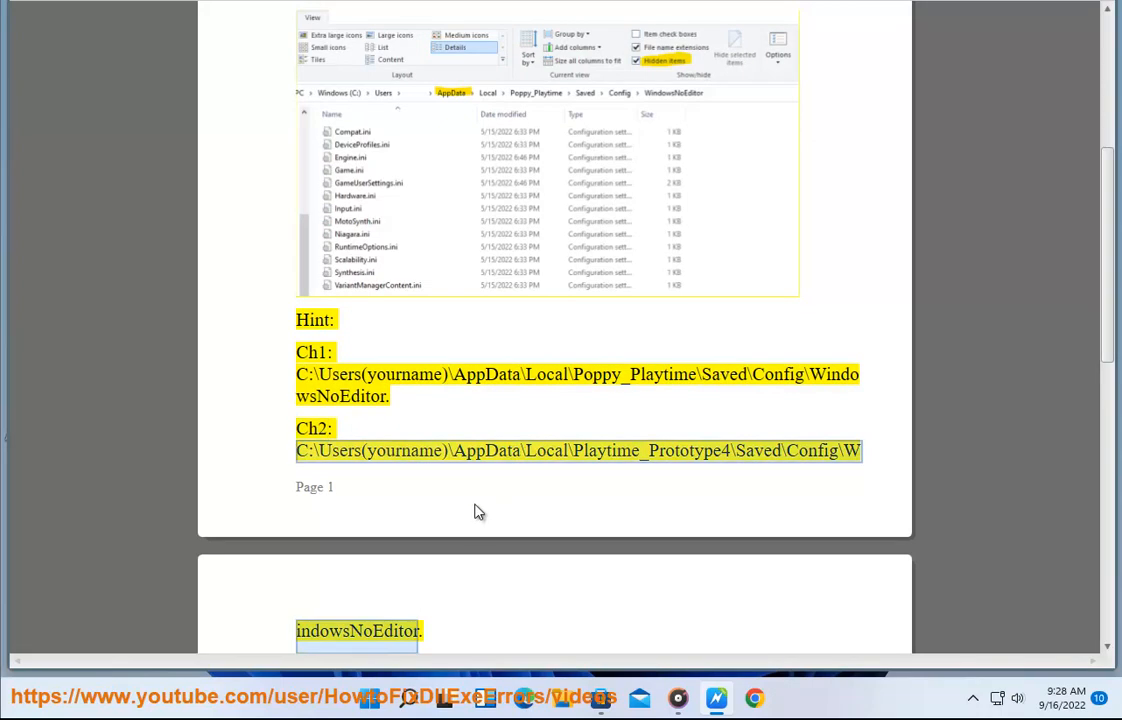
mouse_move(618, 457)
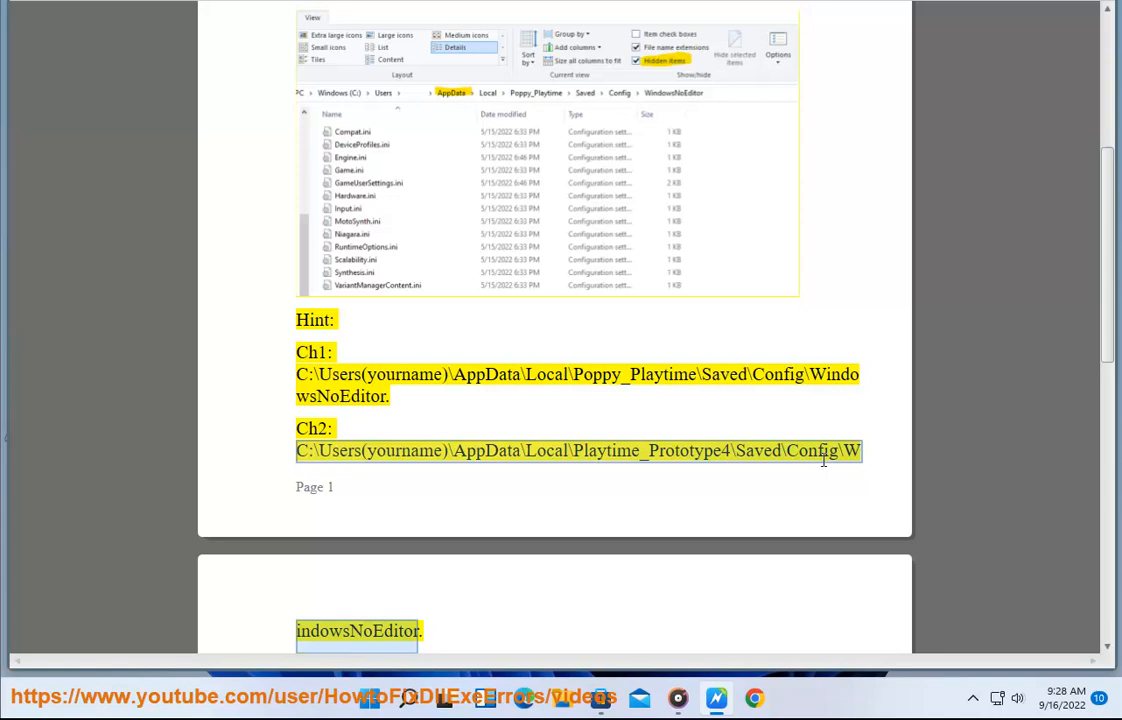
mouse_move(795, 467)
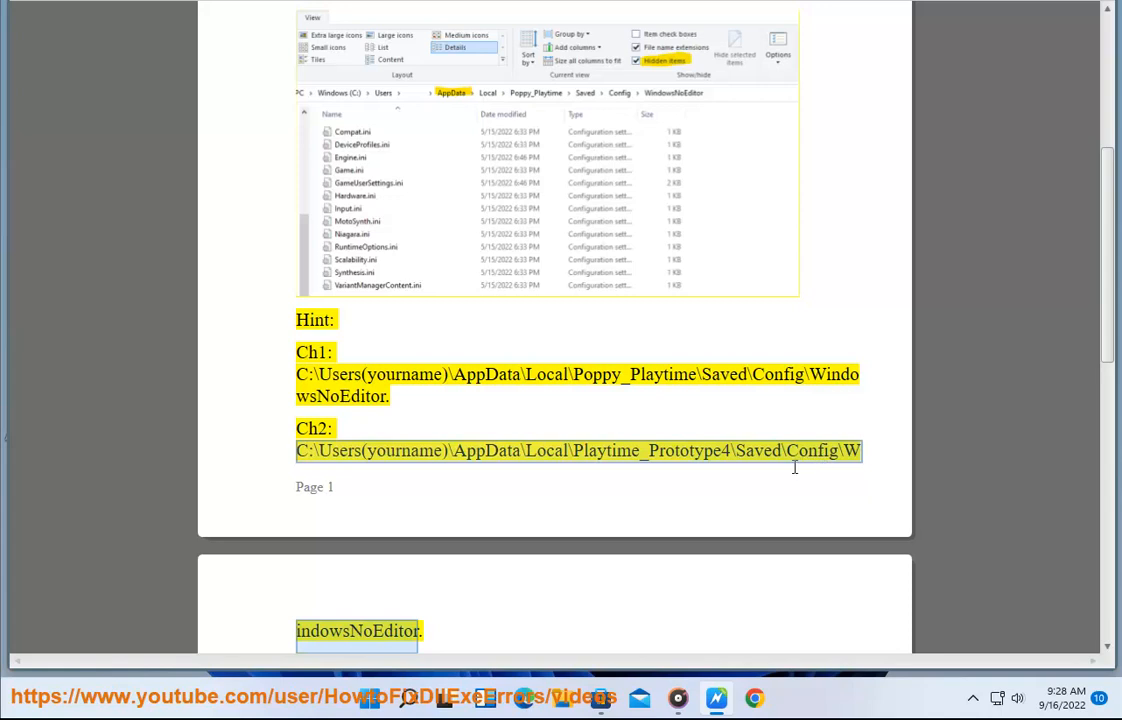
scroll(down, 3)
text(C:\Users(yourname)\AppData)
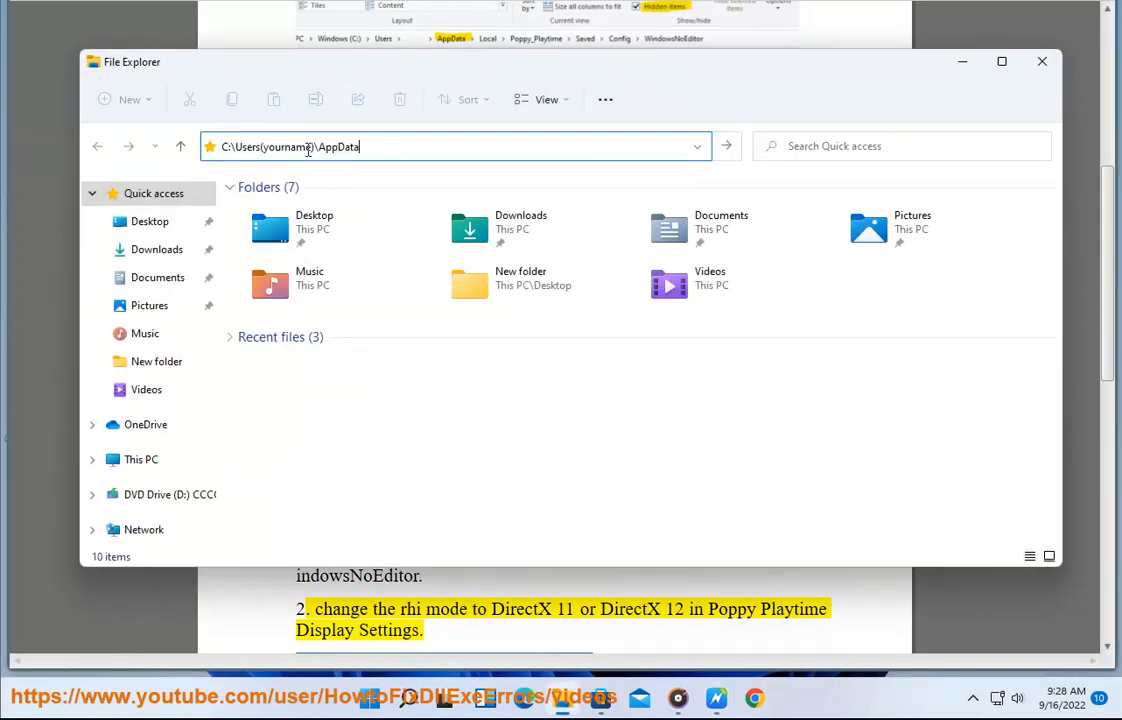
double_click(287, 146)
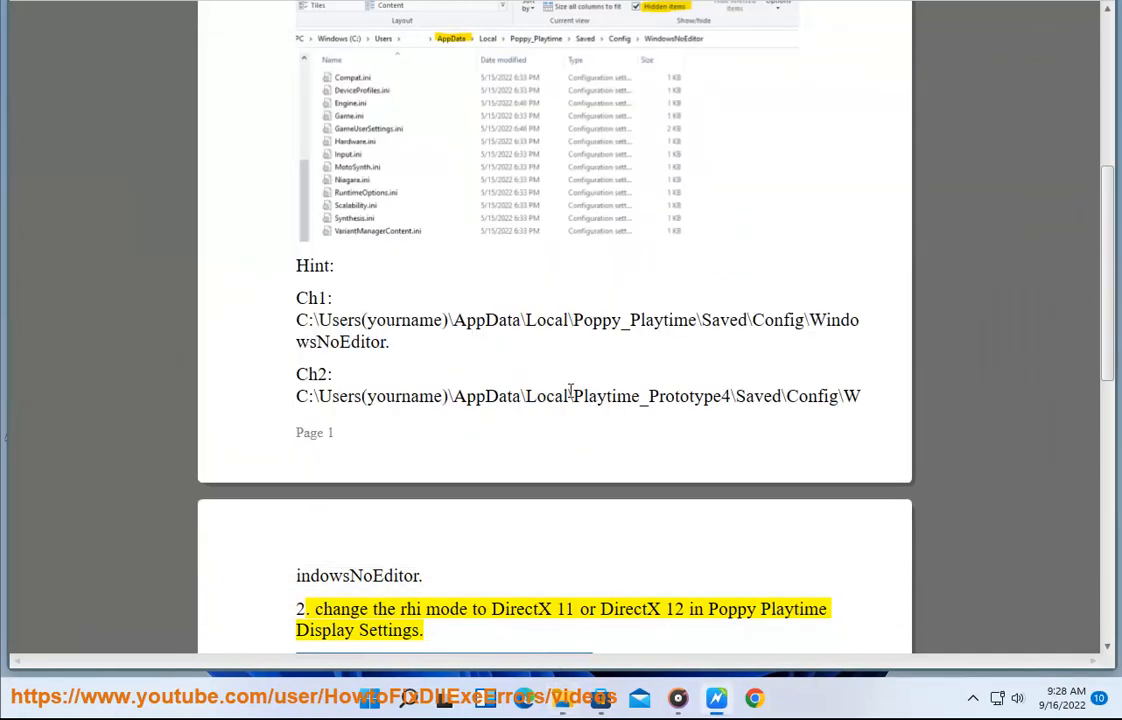
Select 'Playtime_Prototype4' in the Ch2 hint path.
drag(573, 396, 863, 396)
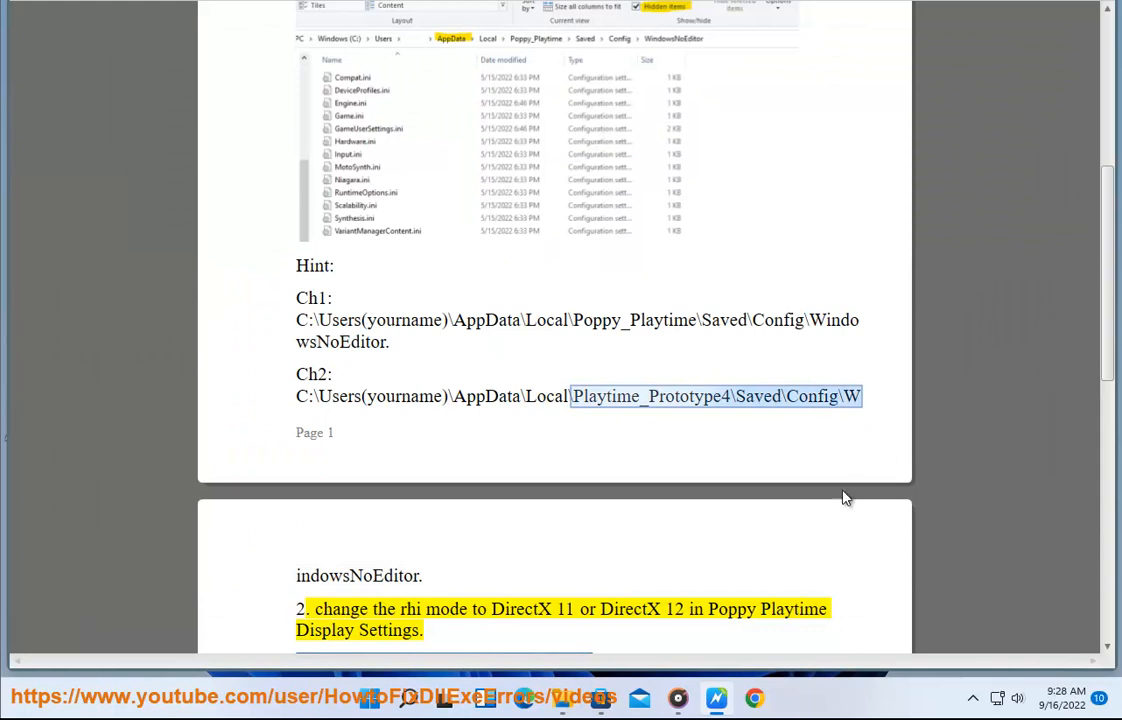
scroll(down, 3)
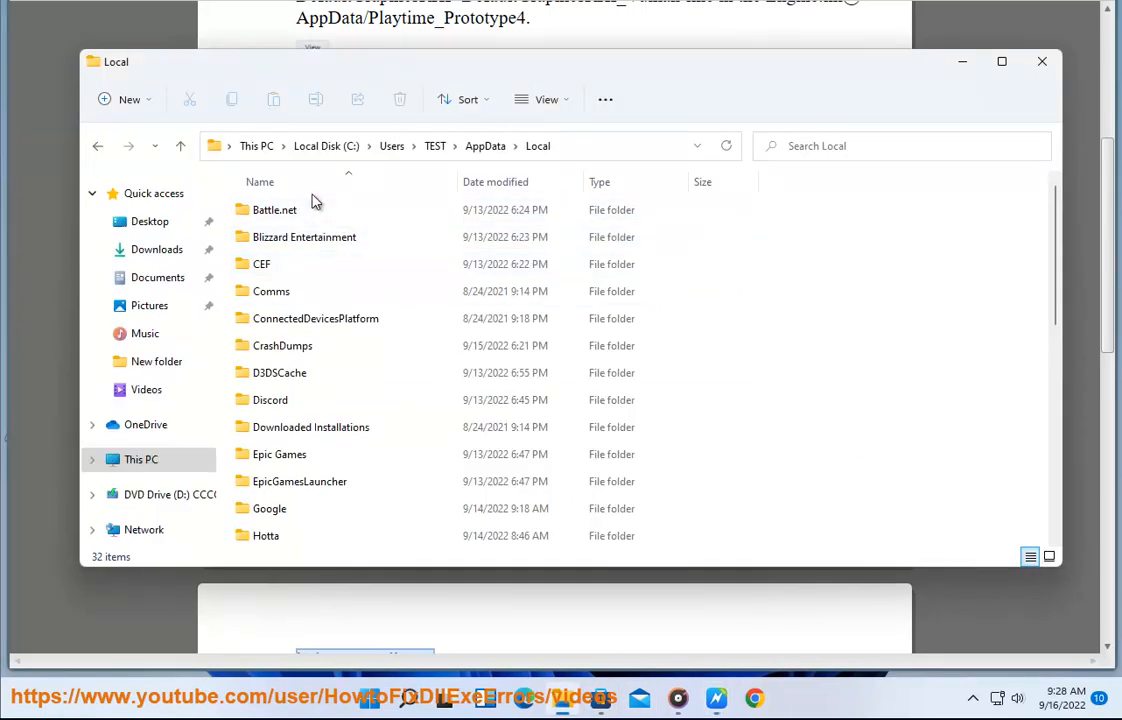
Minimize the AppData\Local Explorer window and scroll the guide to step 2 on DirectX 11/12.
scroll(down, 3)
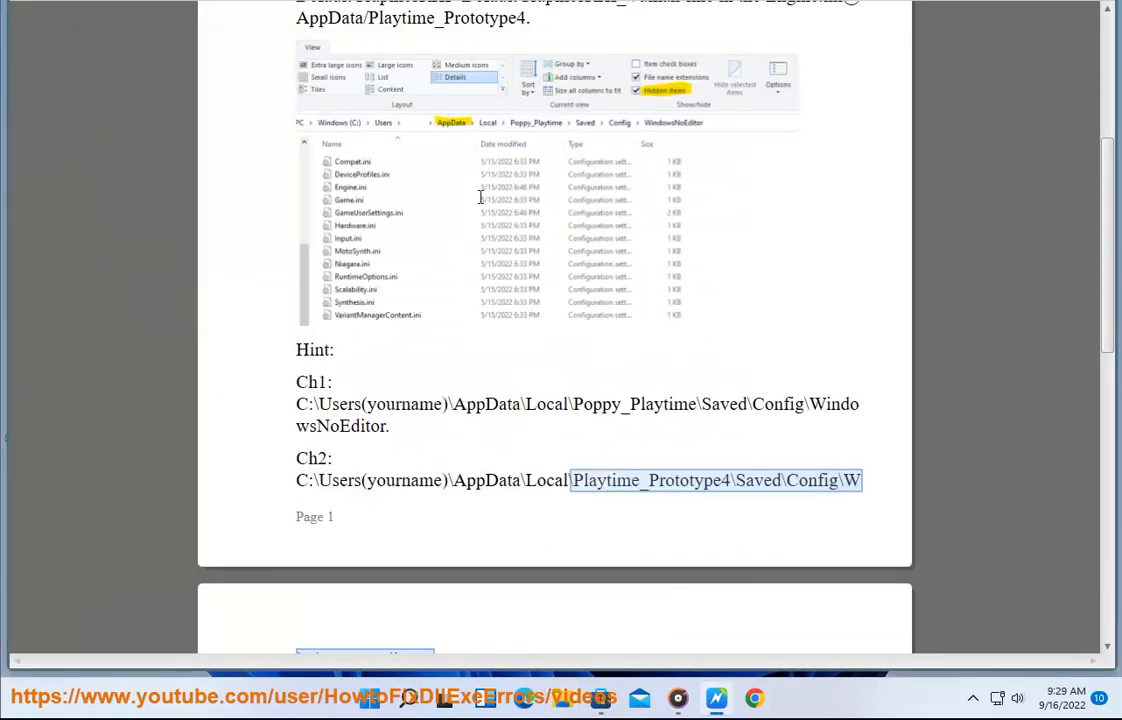
scroll(down, 3)
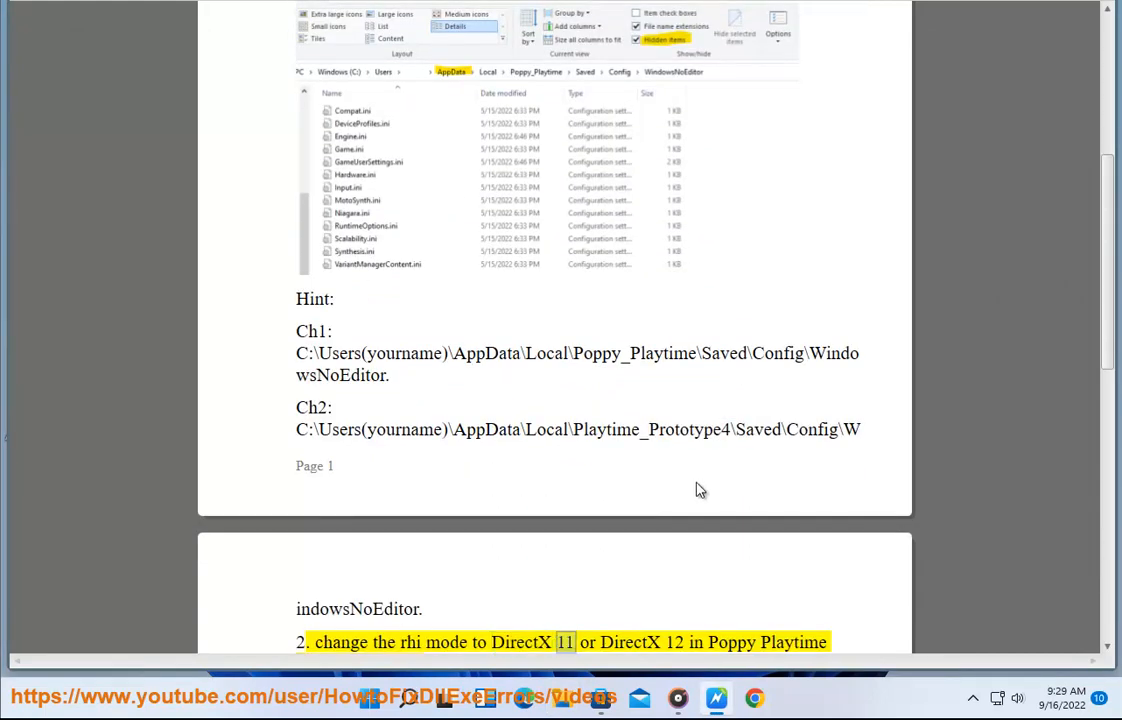